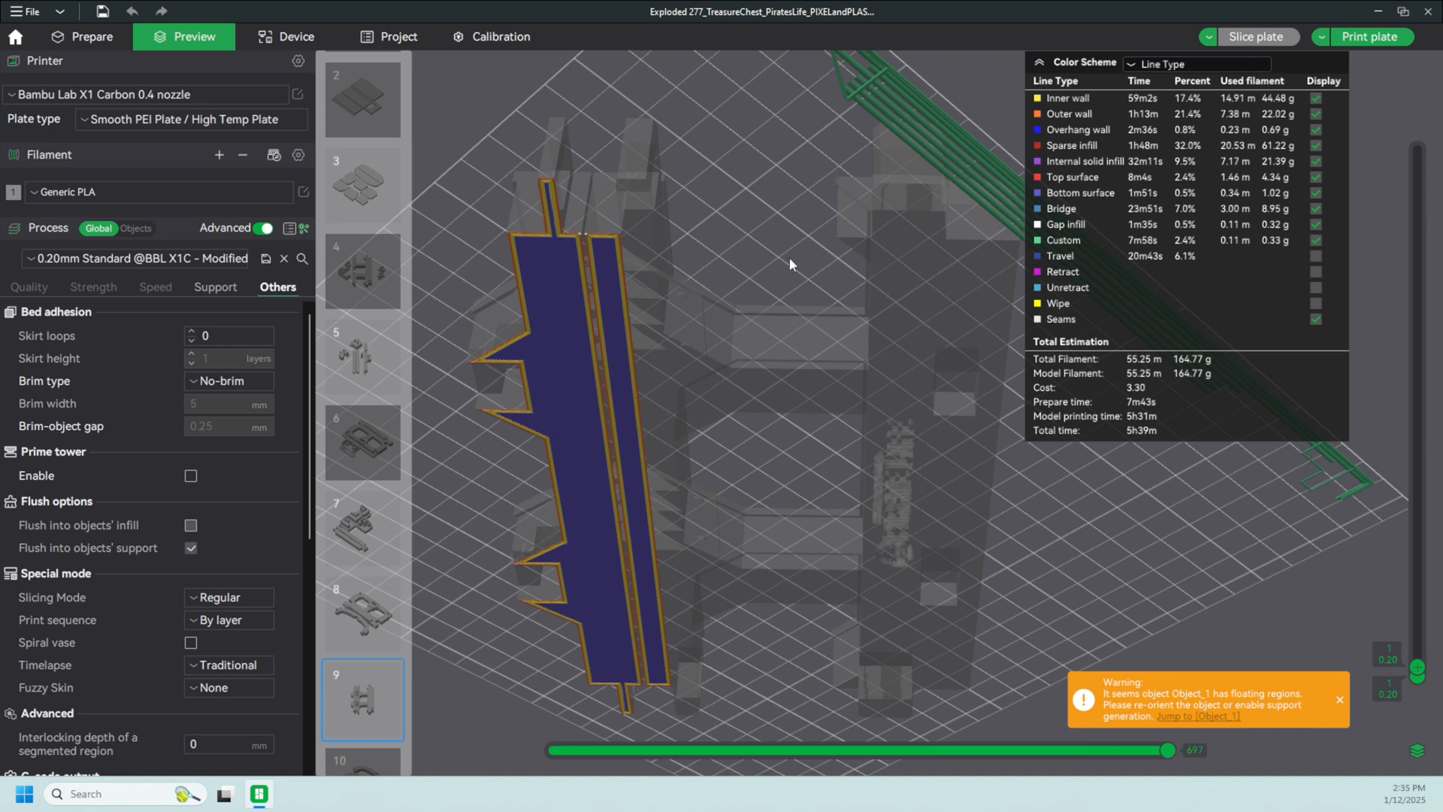
mouse_move(1251, 551)
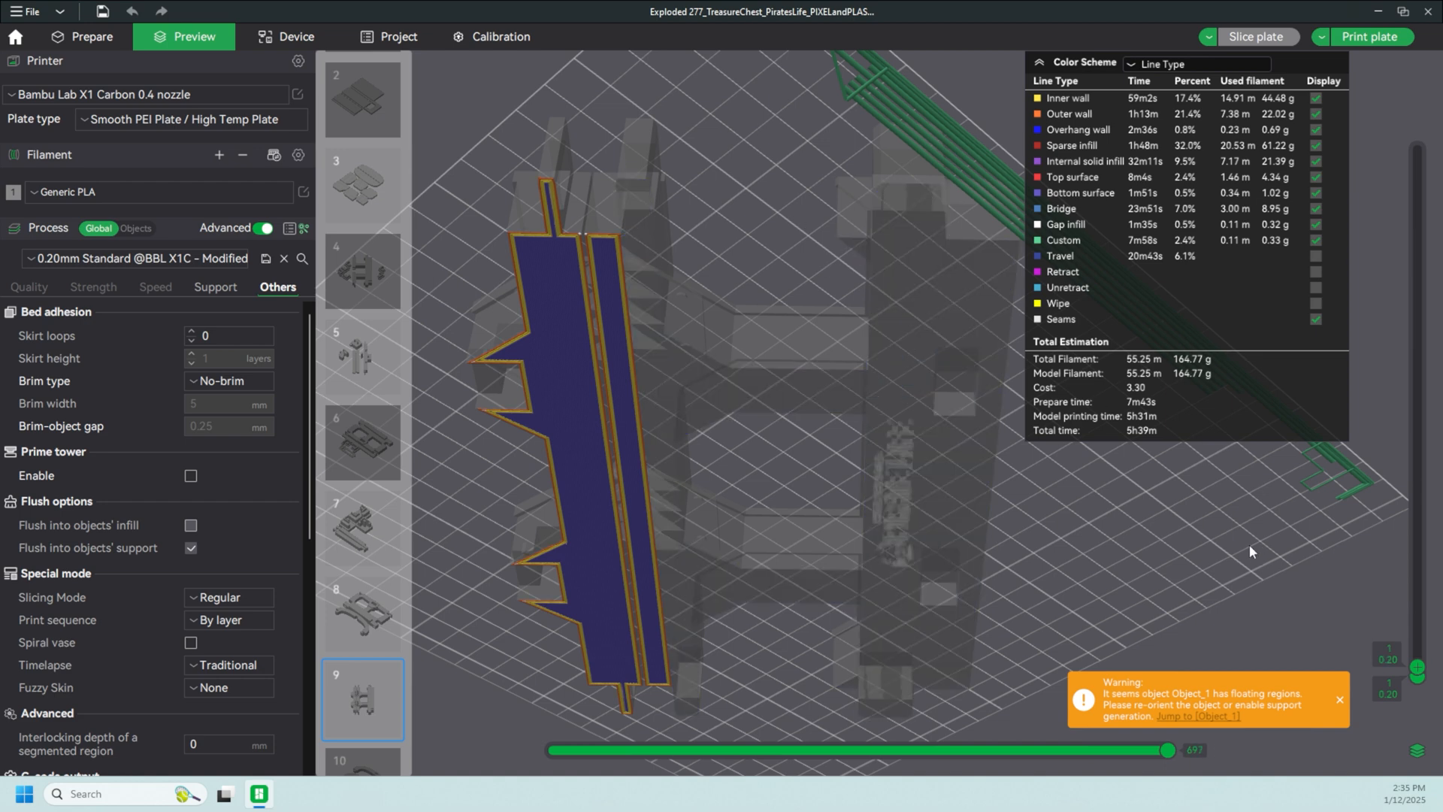